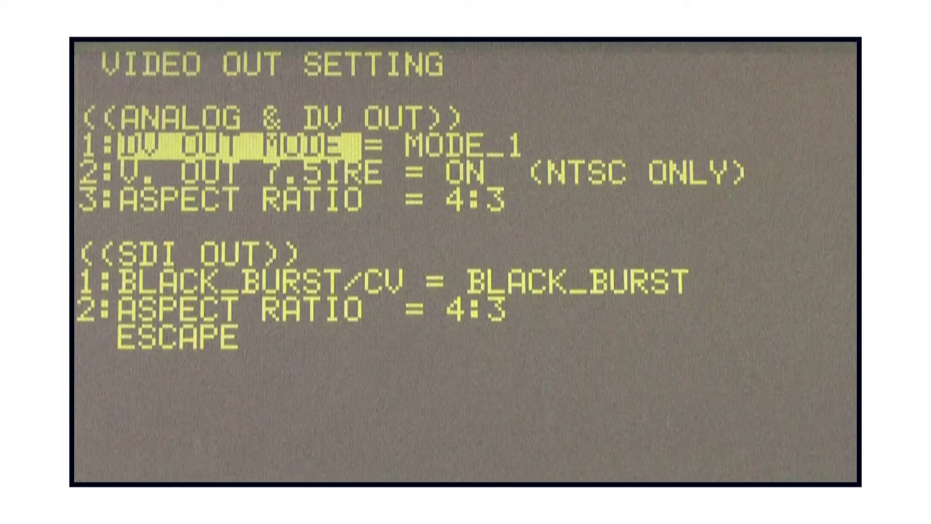
# Move the menu cursor from DV OUT MODE down to the V. OUT 7.5IRE analog item.
pyautogui.press('Down')
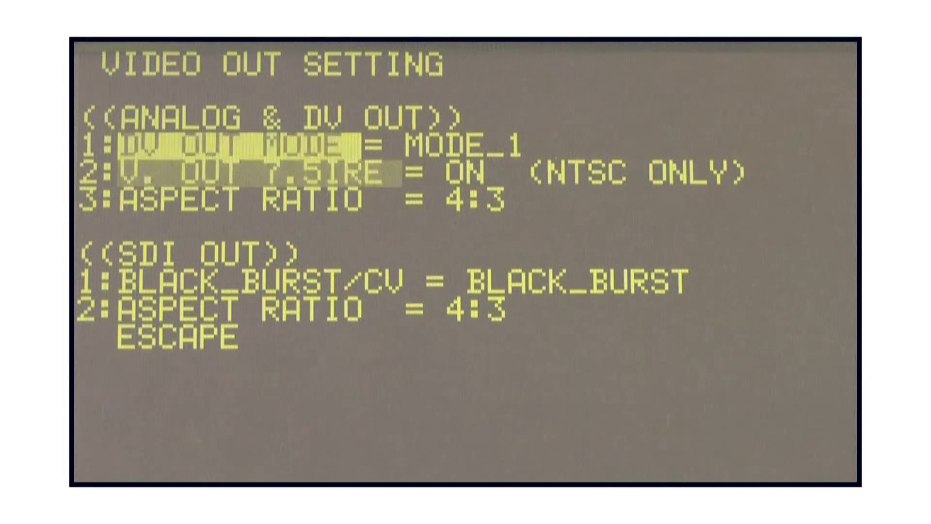
# Step down through ASPECT RATIO (4:3) to SDI OUT item 1, BLACK_BURST/CV, left at BLACK_BURST.
pyautogui.press('down')
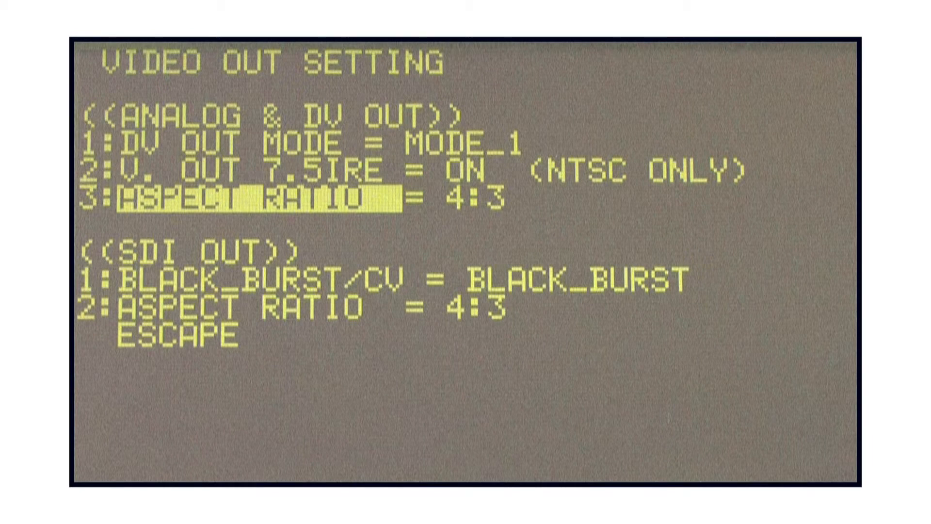
pyautogui.press('down')
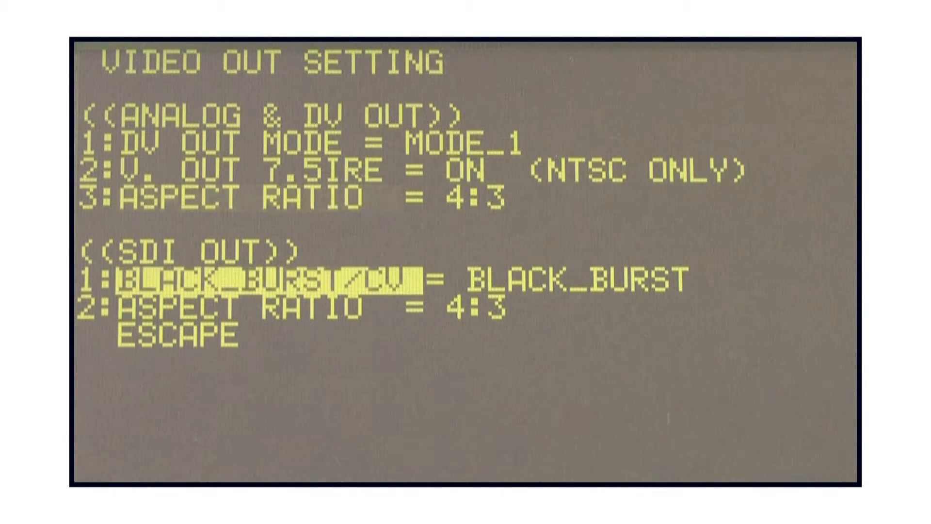